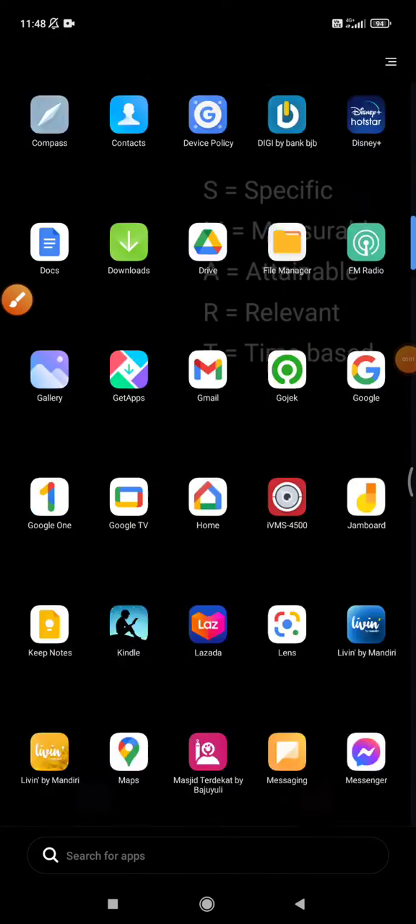
- Scroll the app drawer to find and launch the Google Play Store
scroll("down", 3)
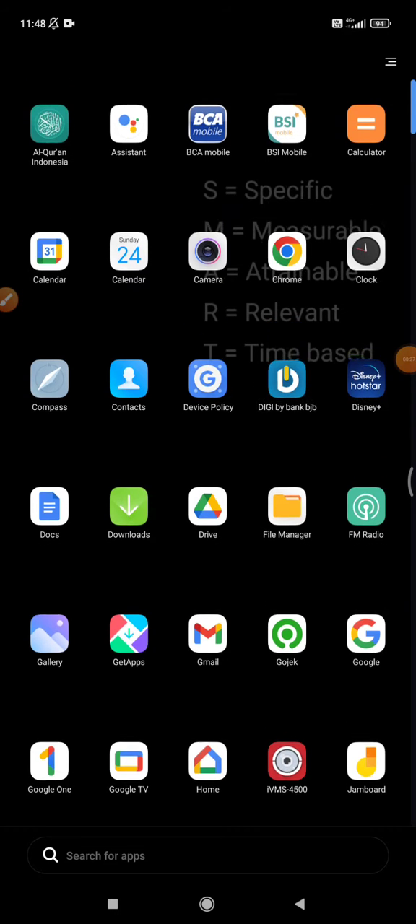
scroll("down", 3)
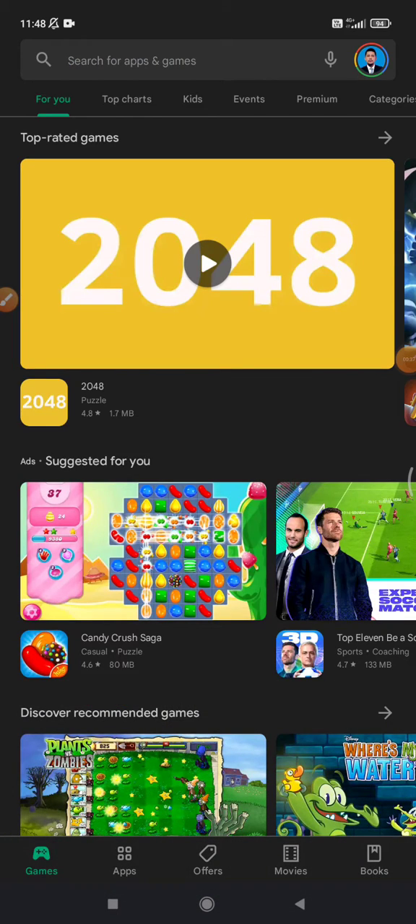
- From the profile account menu, go to Manage apps & device
scroll("down", 3)
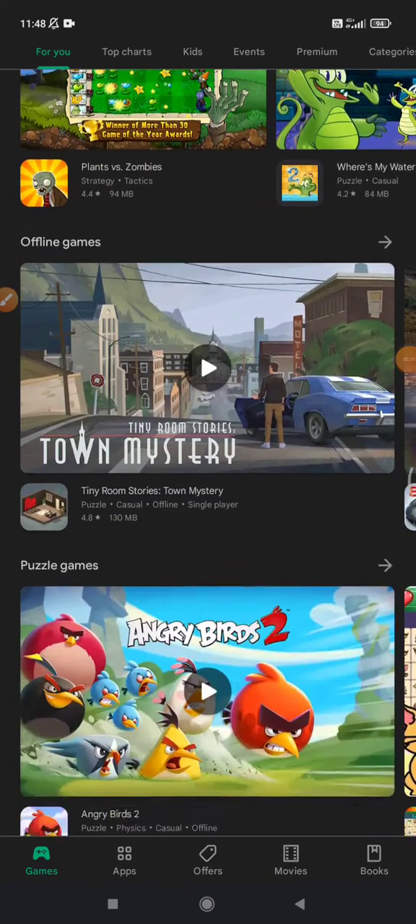
scroll("down", 3)
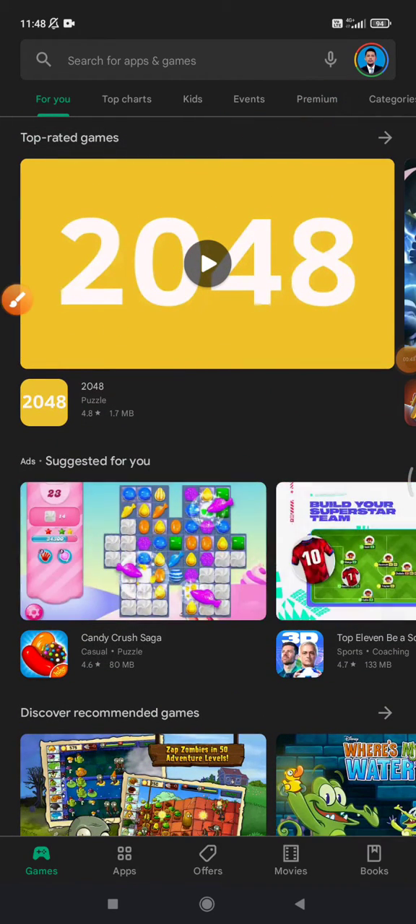
left_click(371, 60)
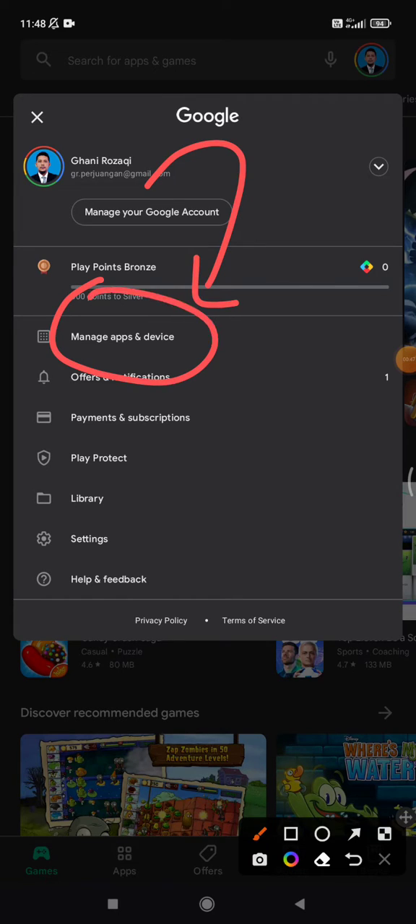
left_click(122, 336)
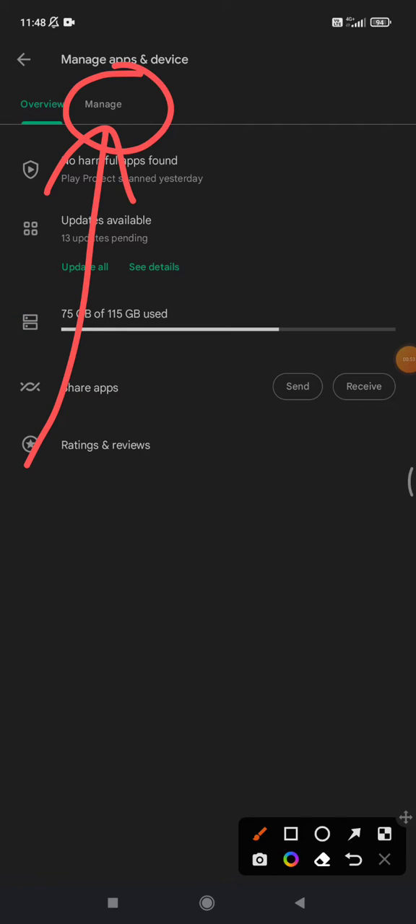
- On the Manage tab, filter the app list to Not installed apps
left_click(103, 104)
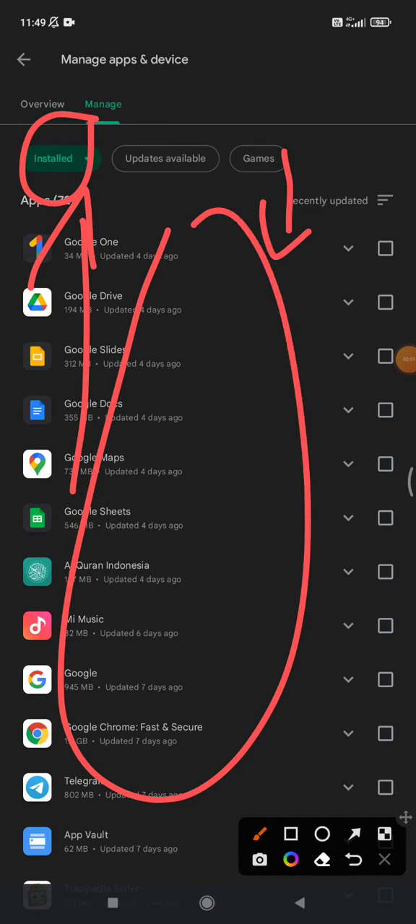
left_click(385, 860)
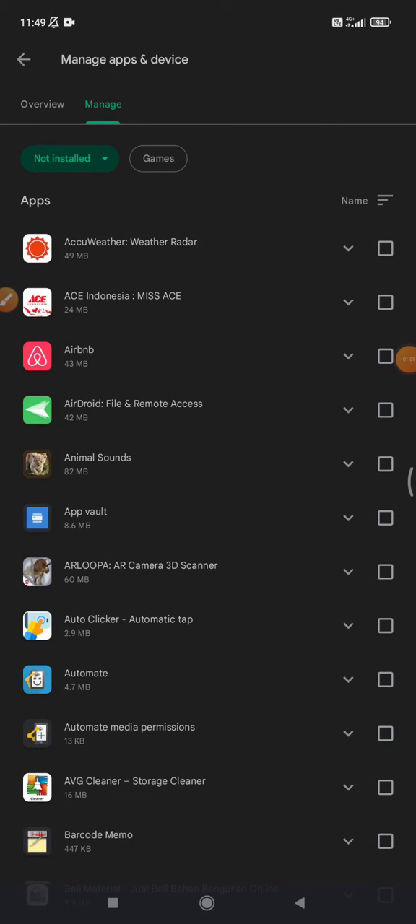
scroll("down", 3)
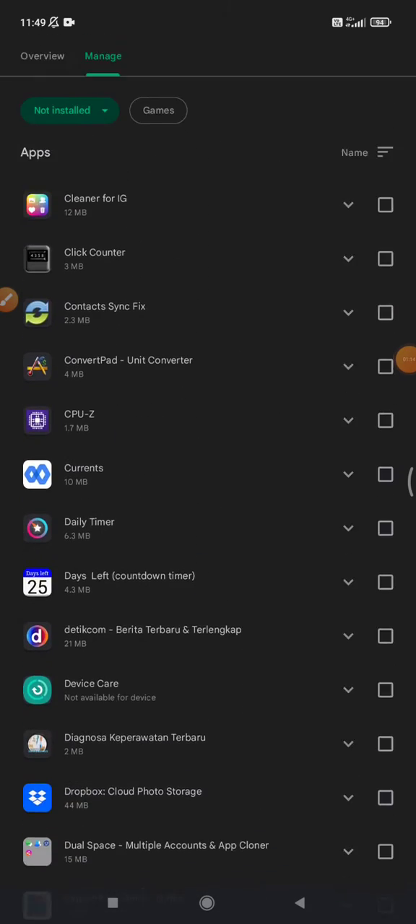
scroll("down", 3)
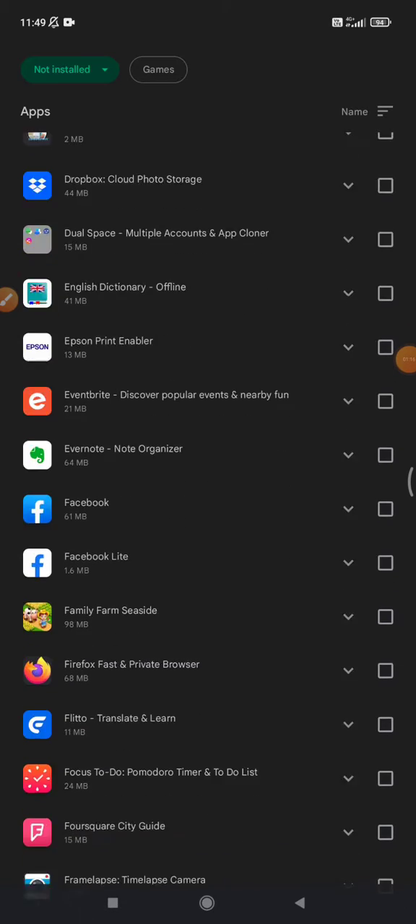
scroll("down", 3)
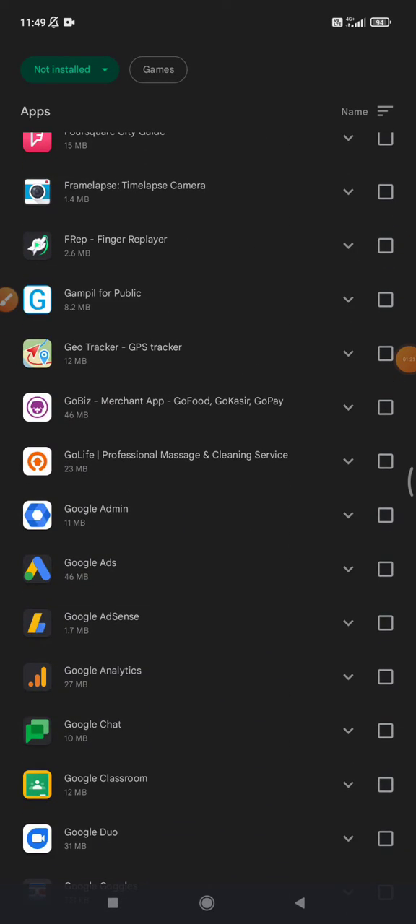
scroll("down", 3)
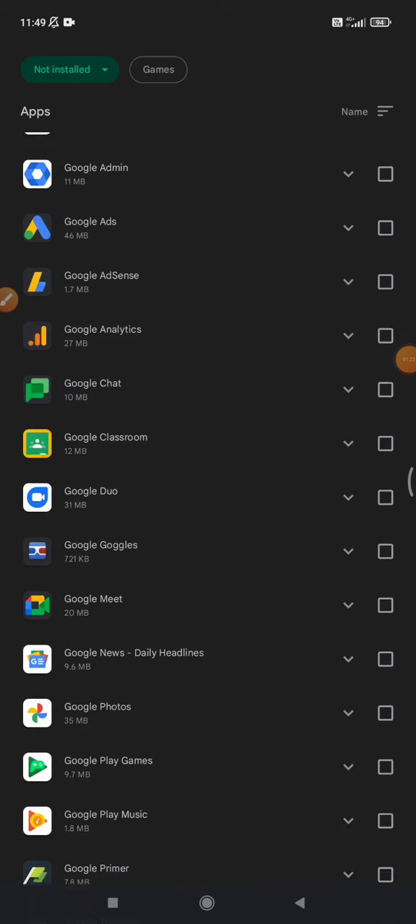
scroll("down", 3)
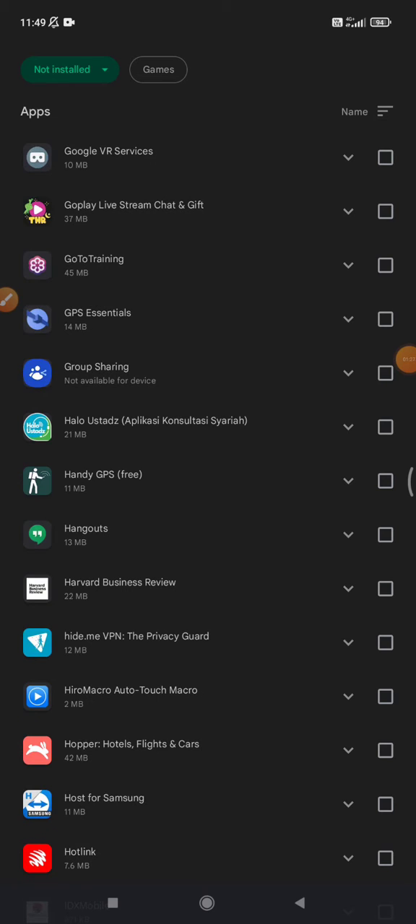
scroll("down", 3)
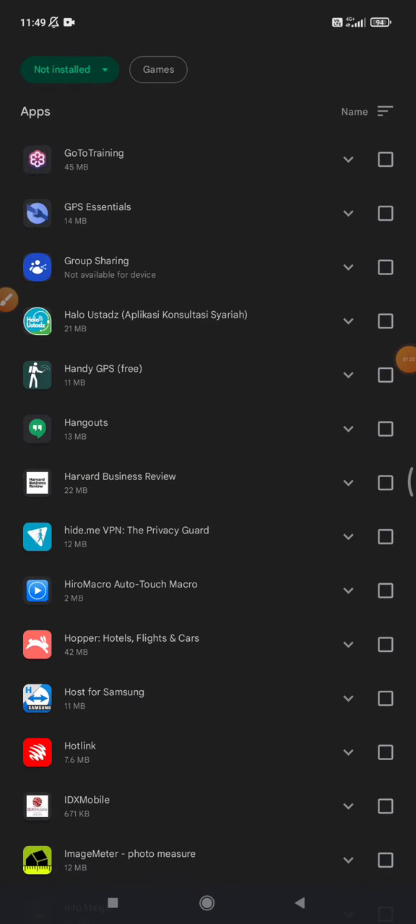
scroll("down", 3)
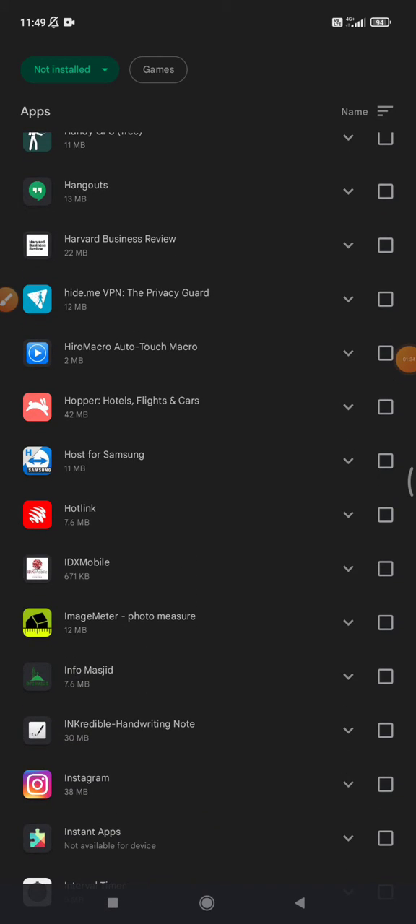
scroll("down", 3)
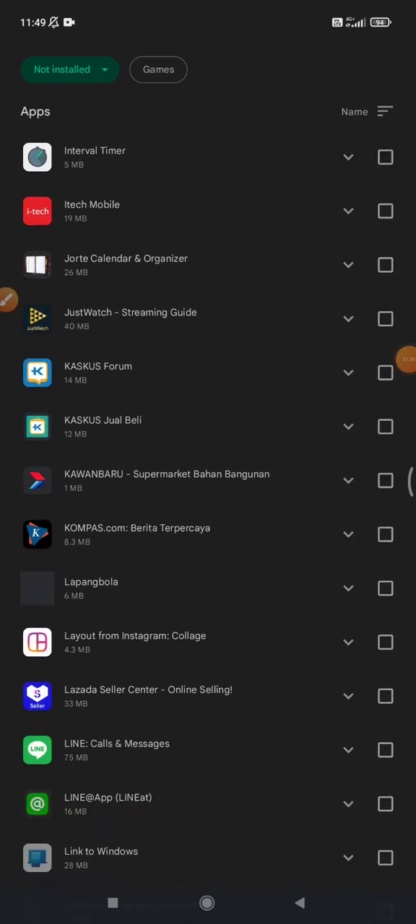
scroll("down", 3)
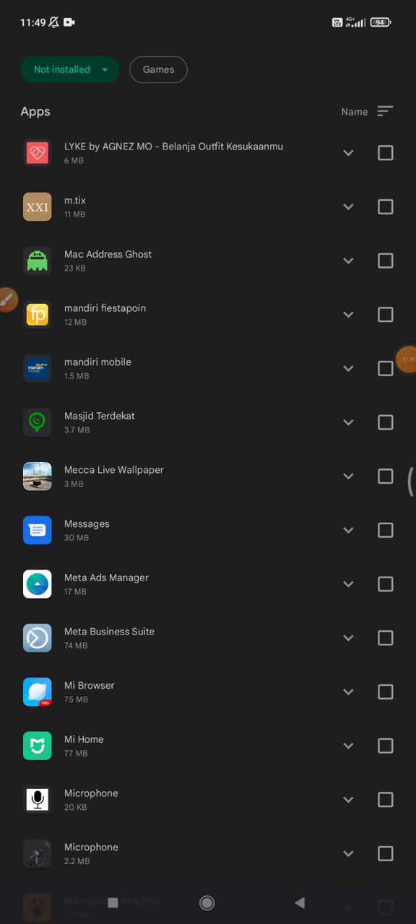
scroll("down", 3)
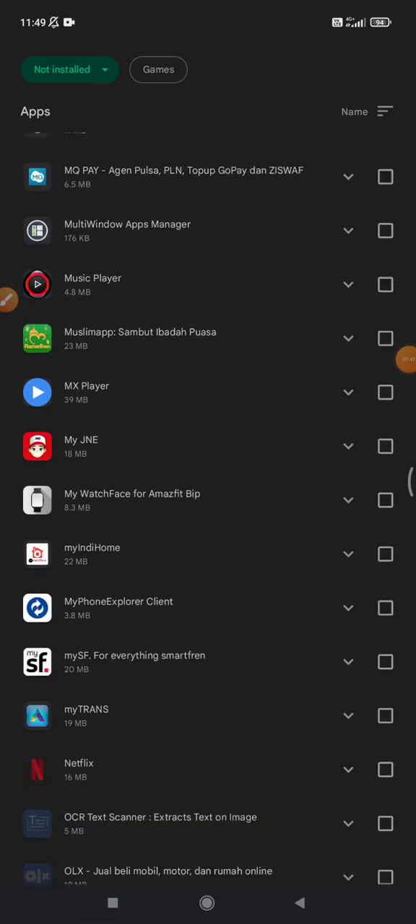